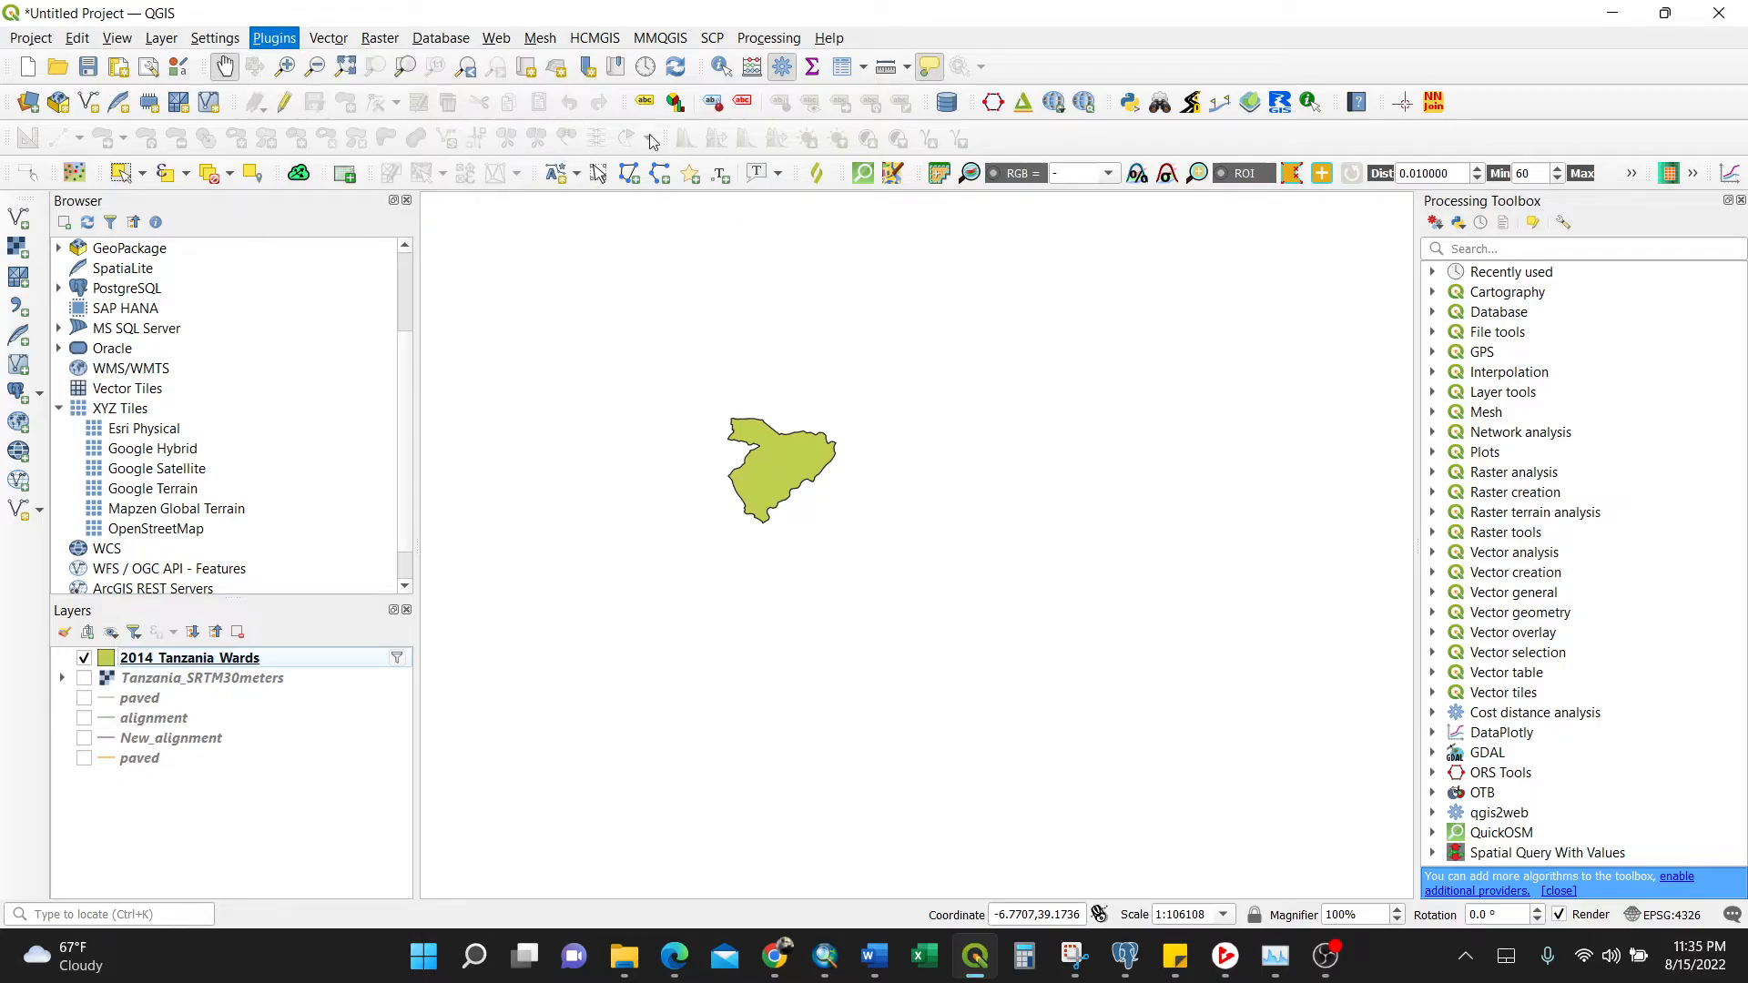
Step: Search the plugin manager for 'HCM' to find the installed HCMGIS plugin
click(274, 36)
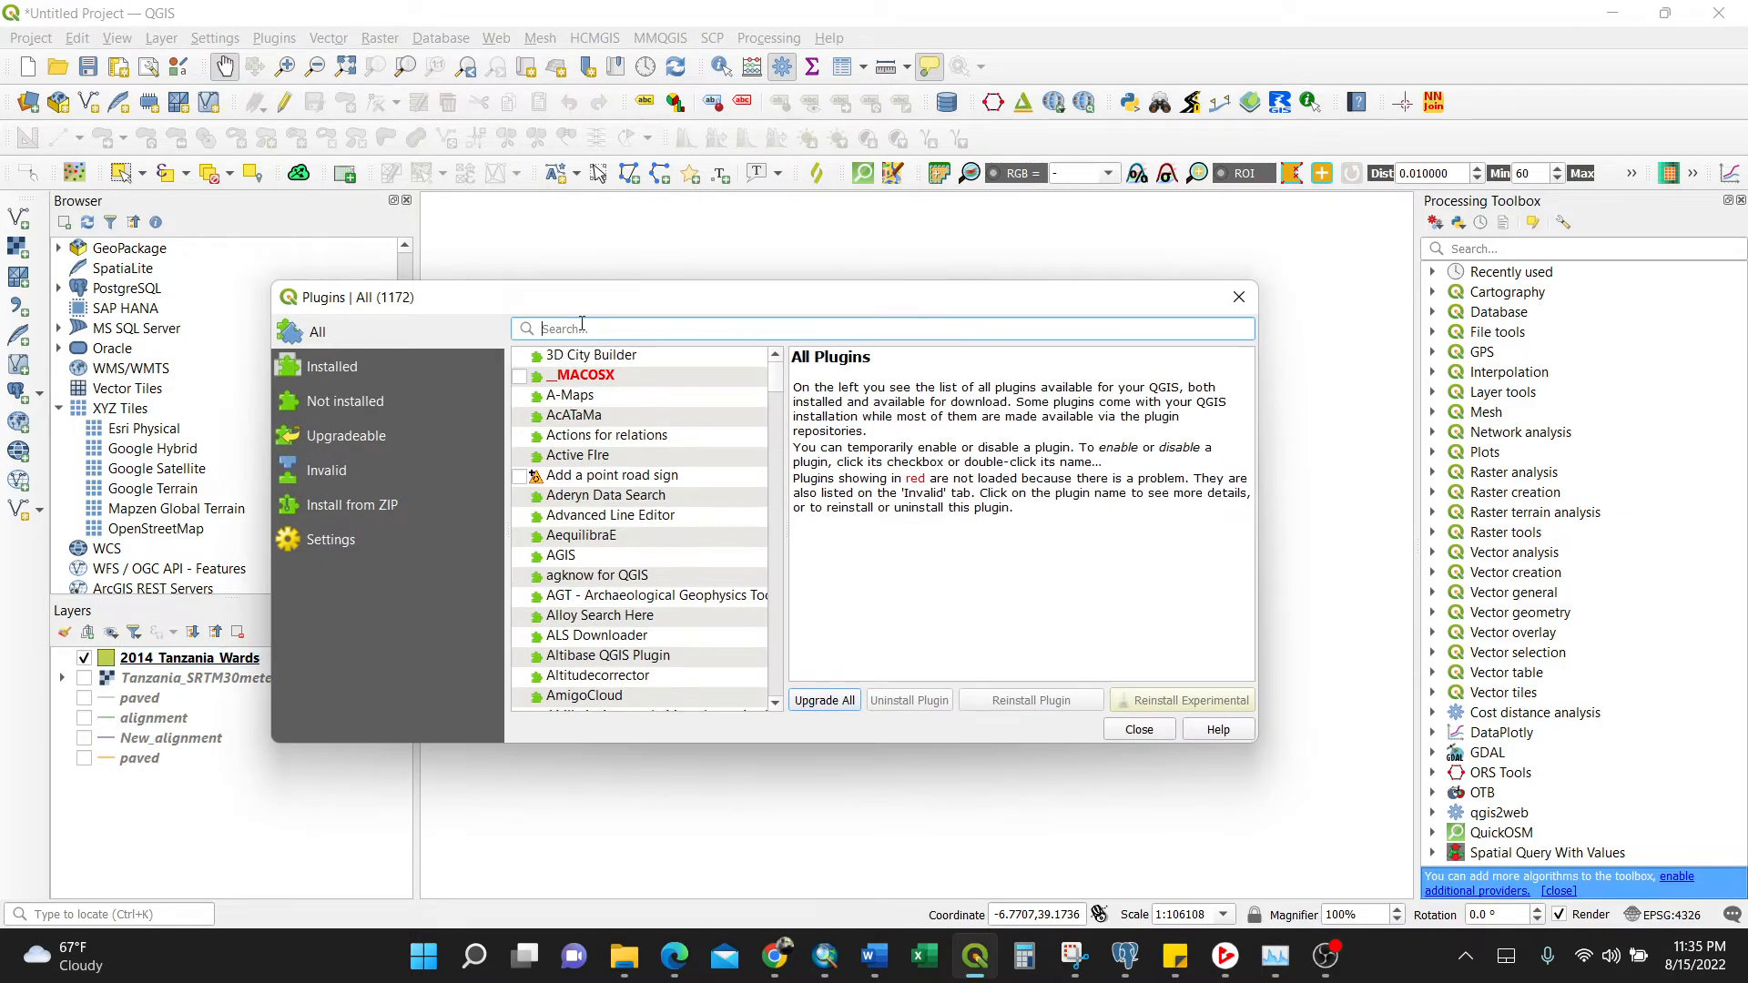
text(HCM)
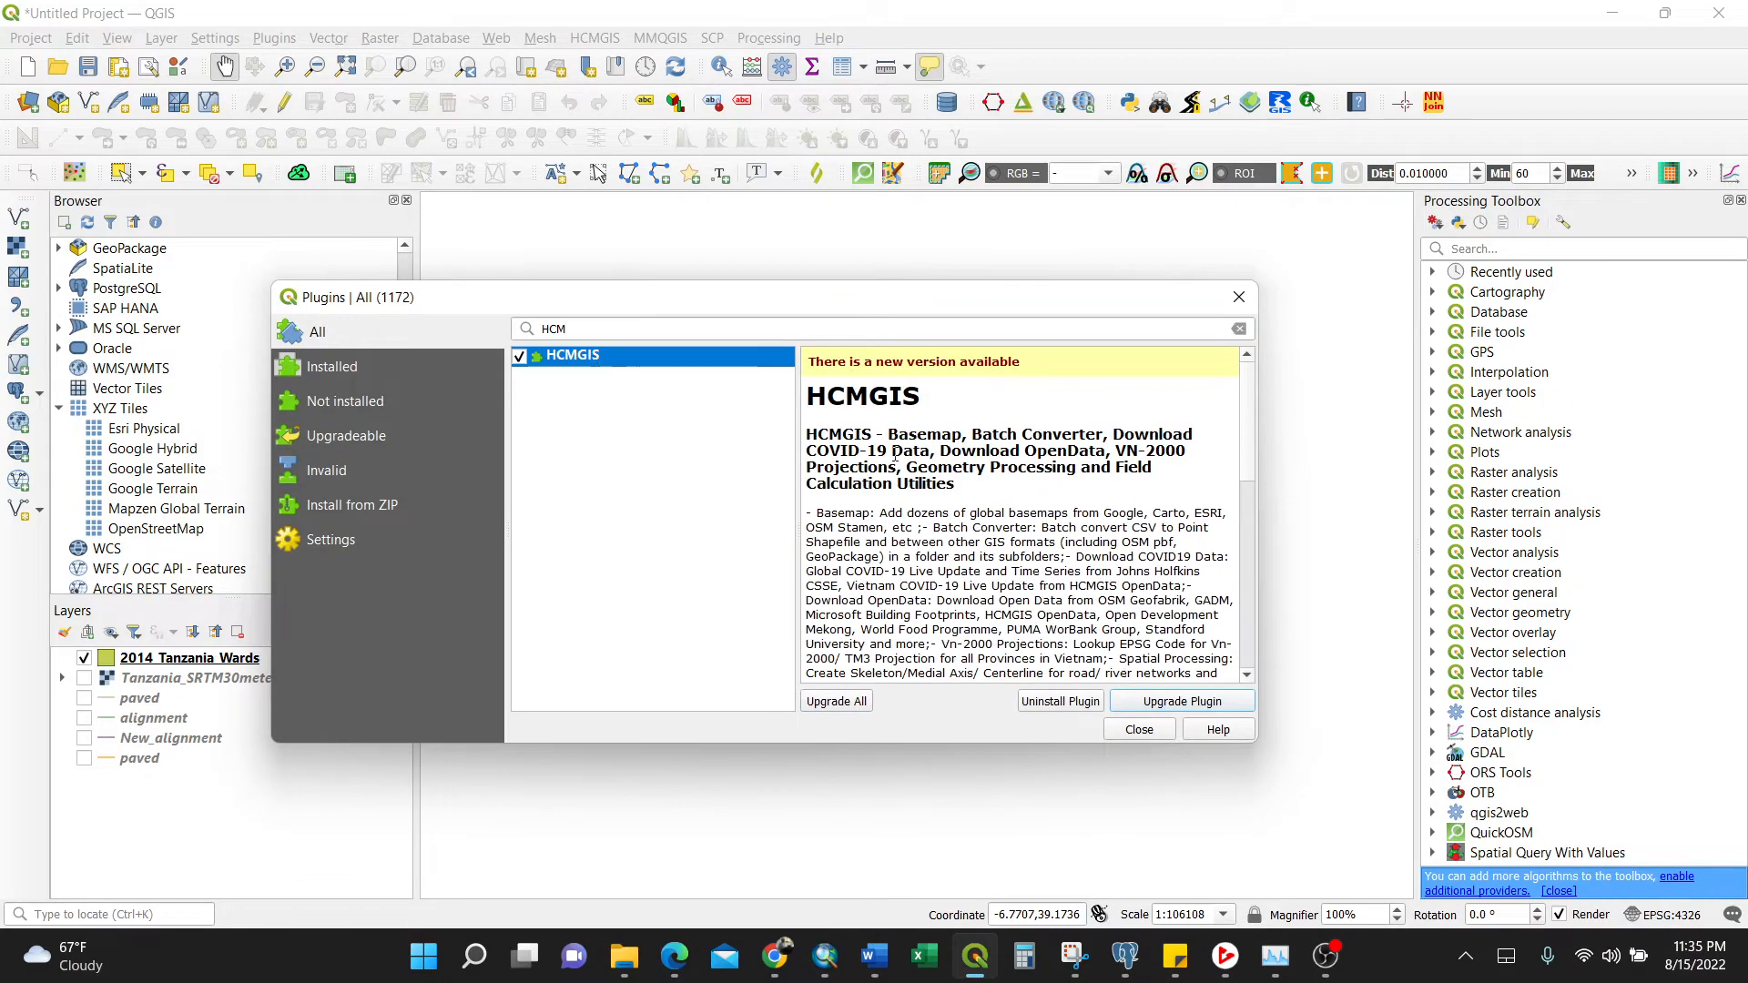
mouse_move(1034, 498)
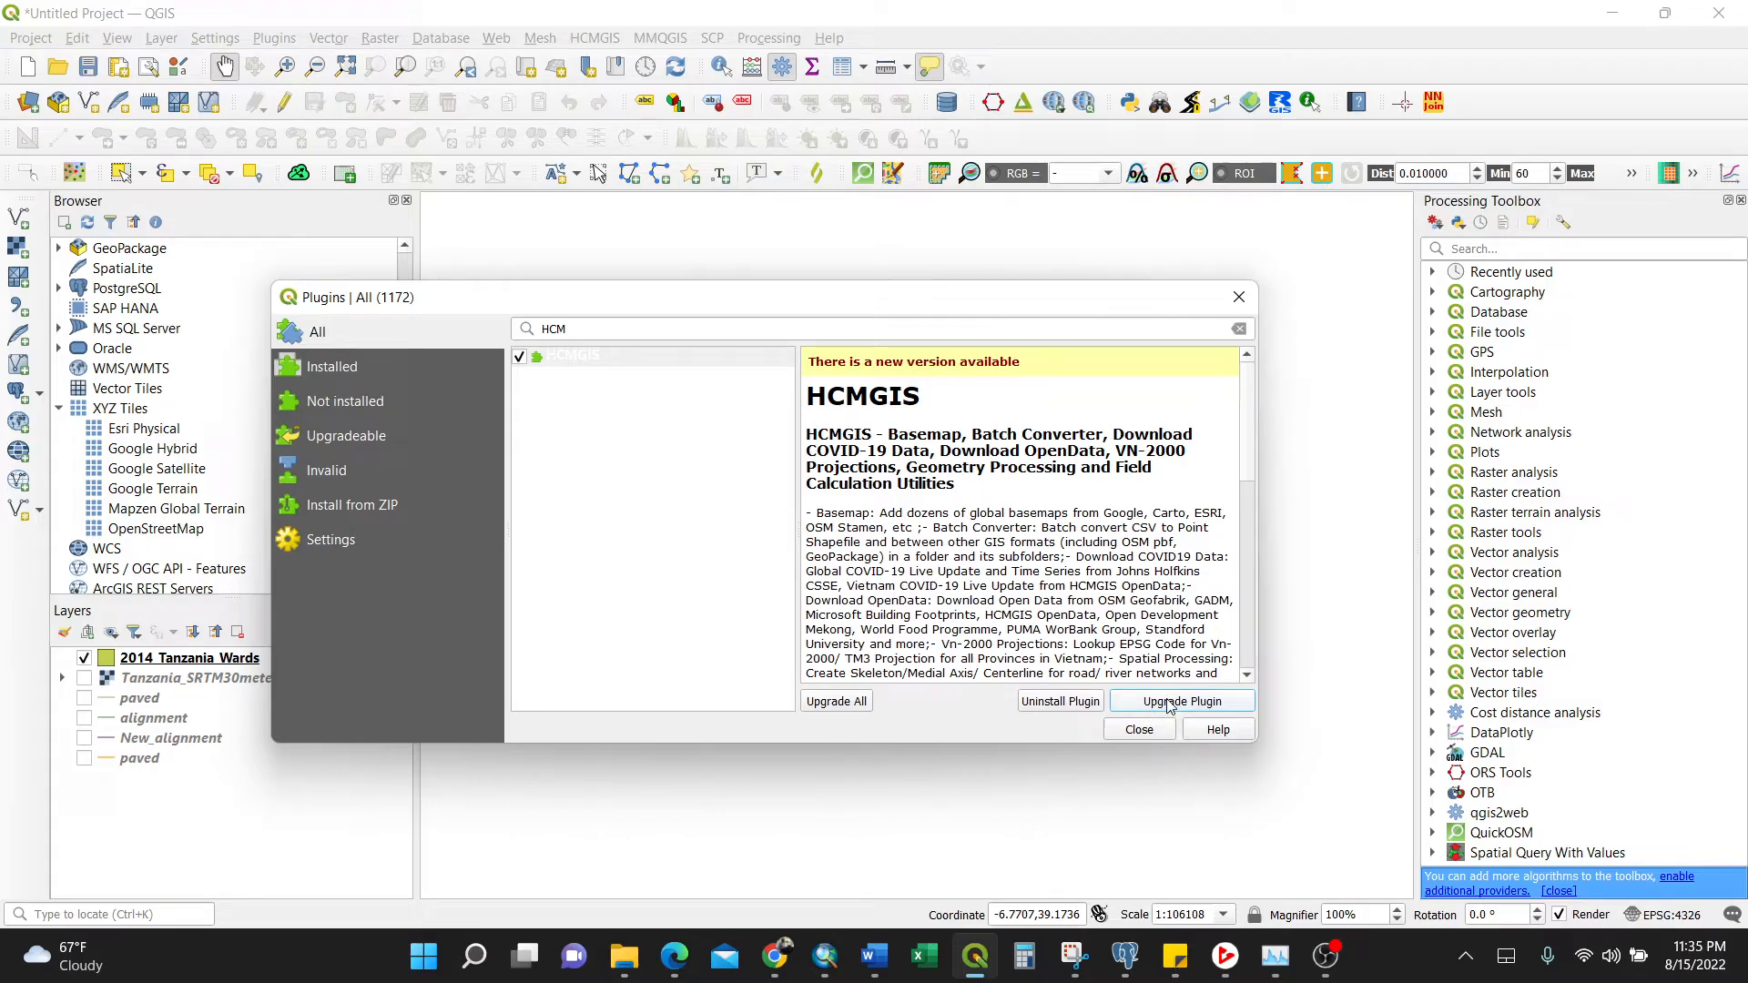
Step: Upgrade HCMGIS to its newer version and close the plugin manager
click(1178, 701)
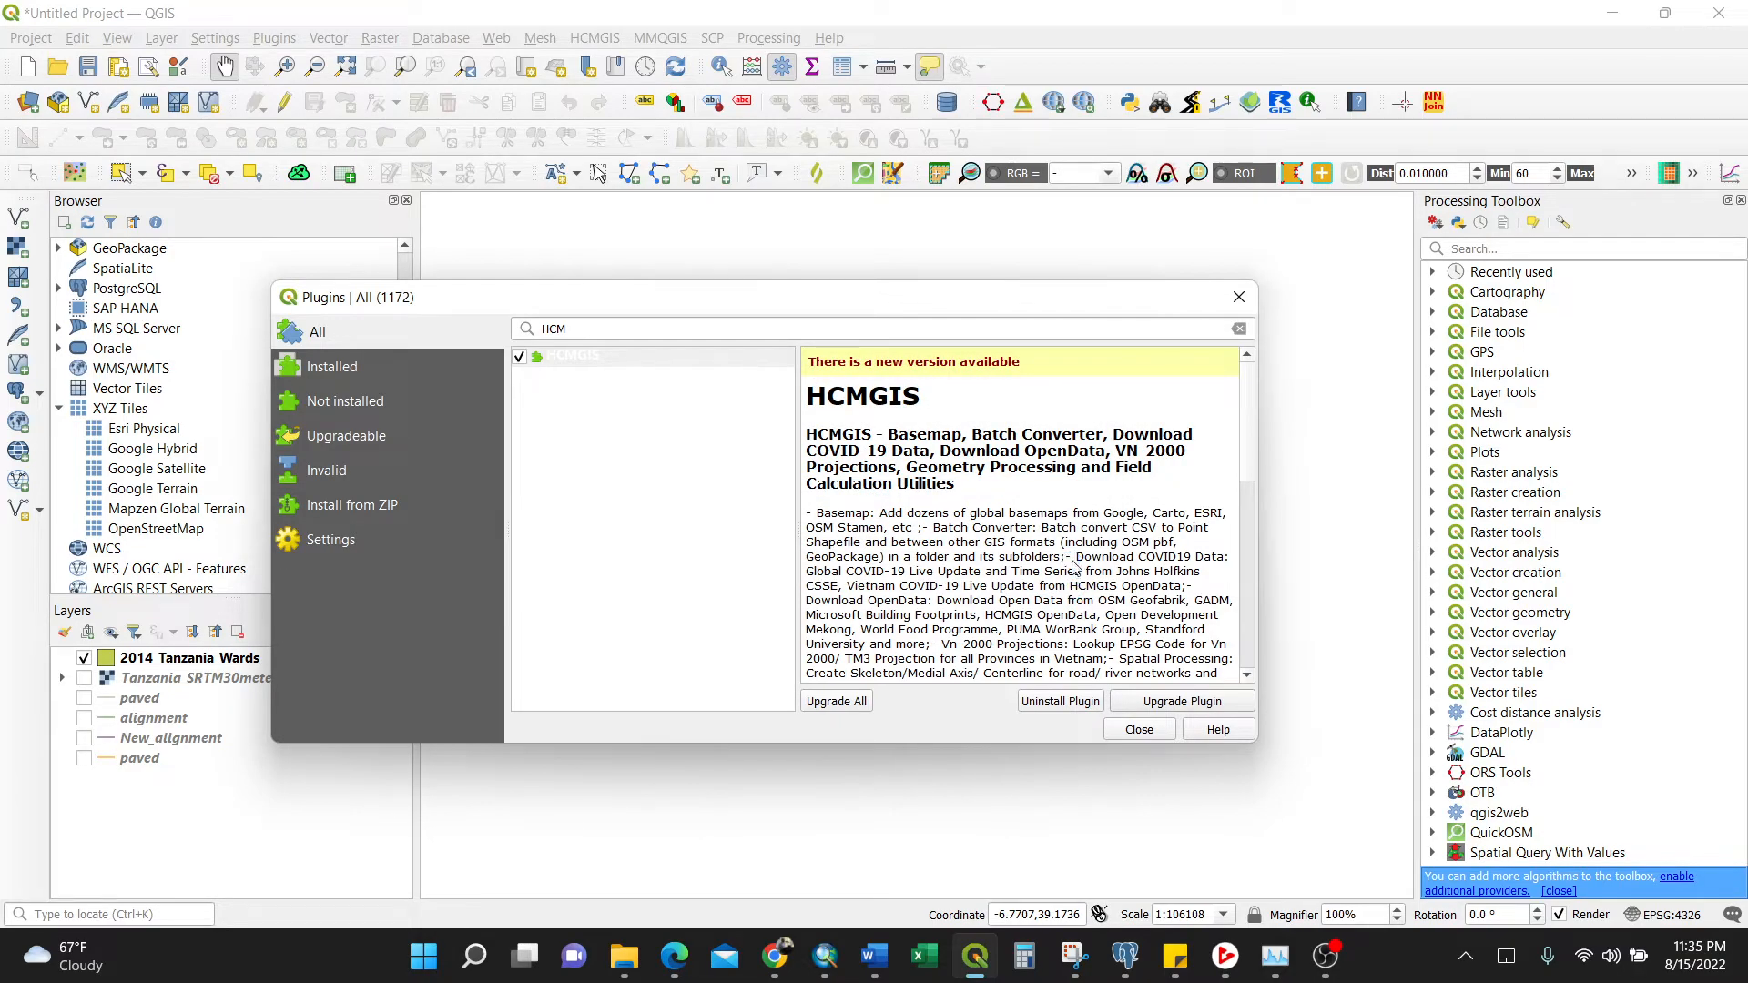
click(1180, 700)
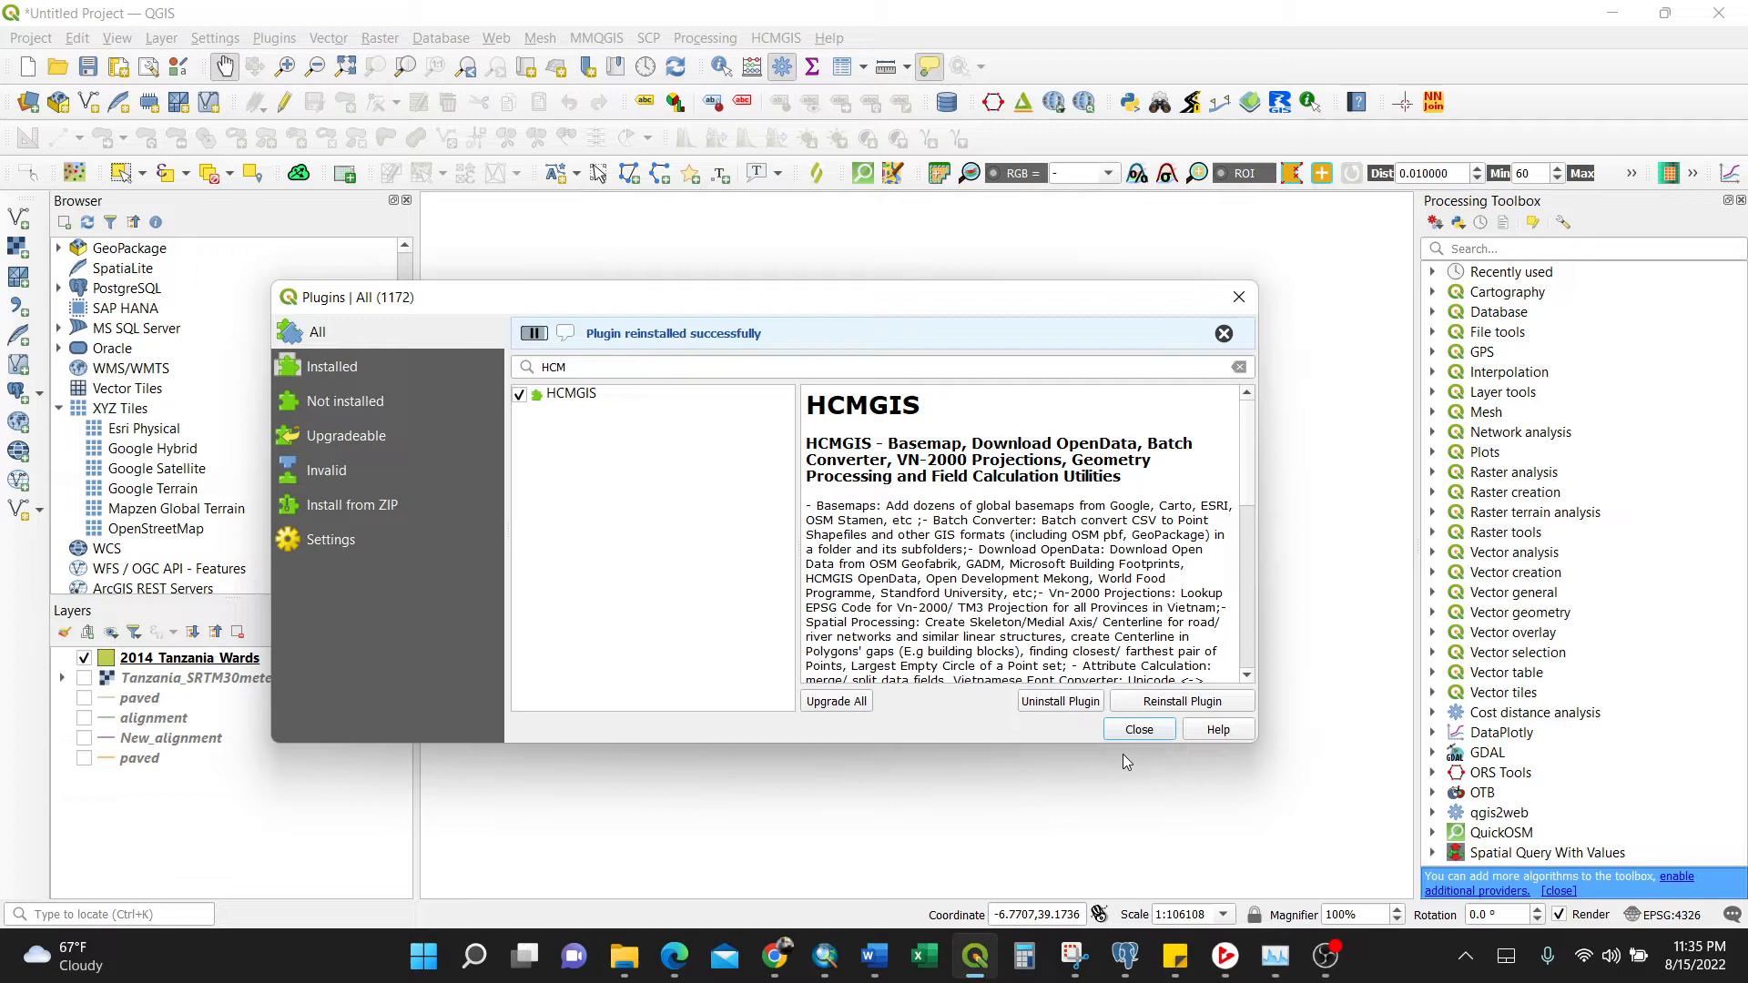
mouse_move(1176, 472)
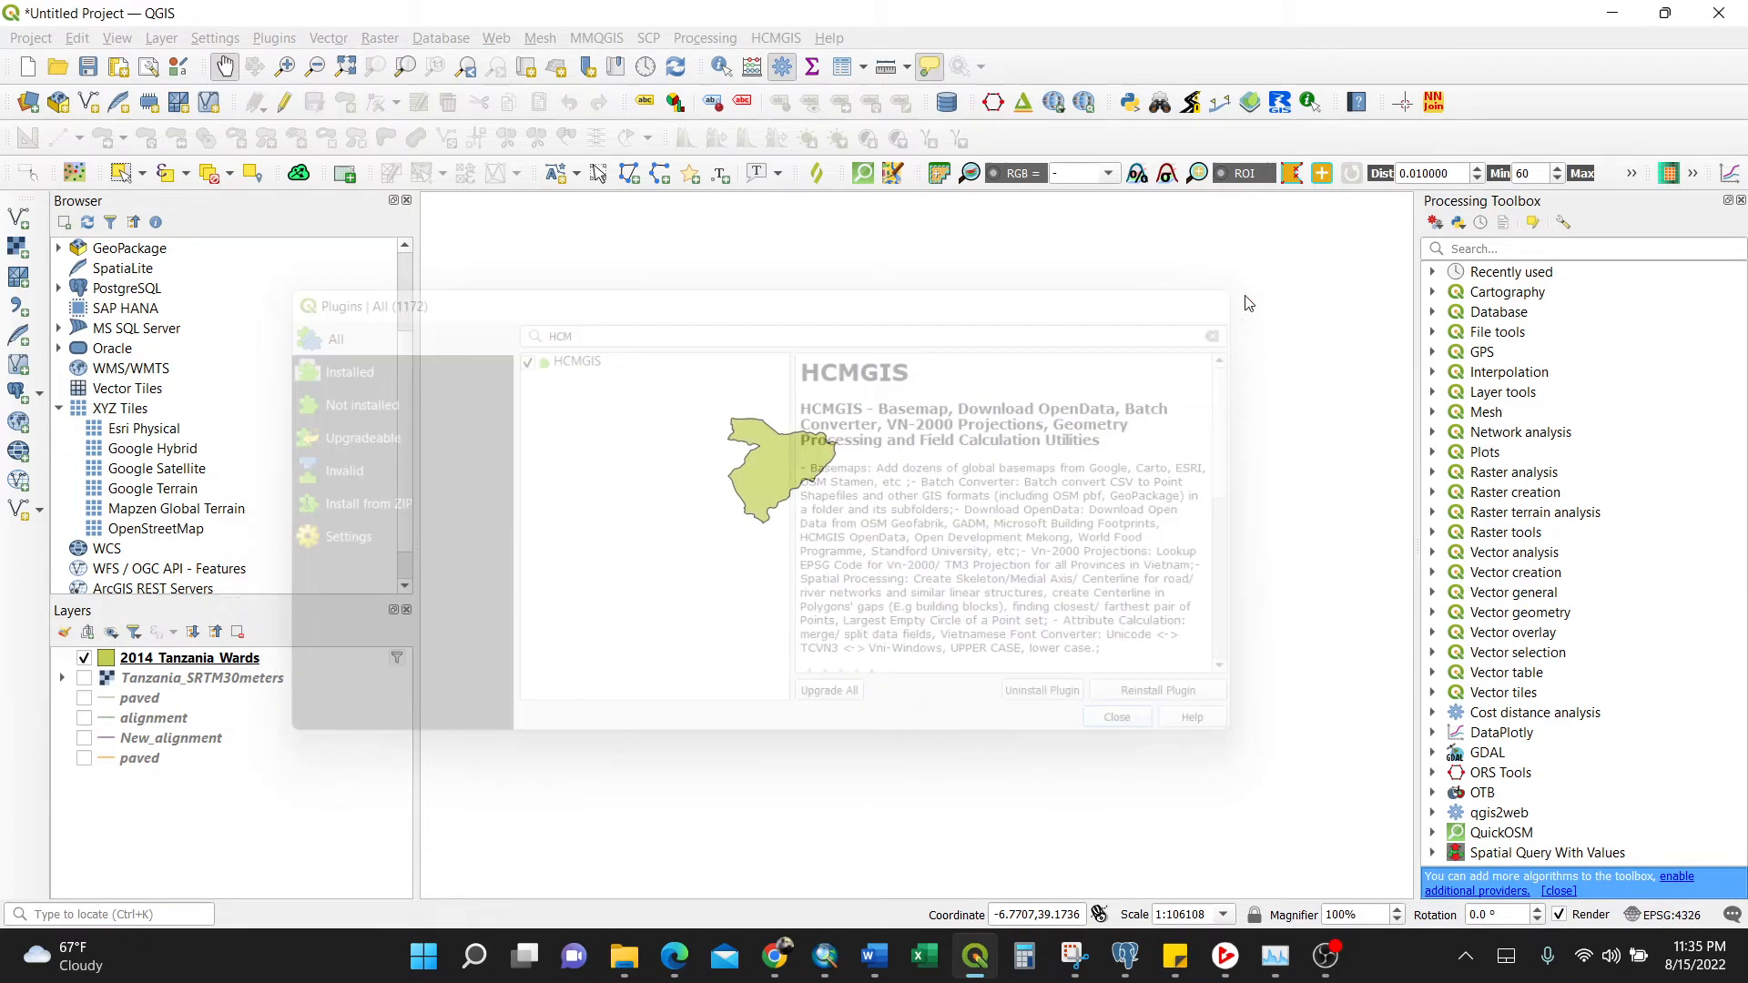
Step: Add the Google Satellite basemap from HCMGIS Basemaps above 2014_Tanzania_Wards
click(1114, 717)
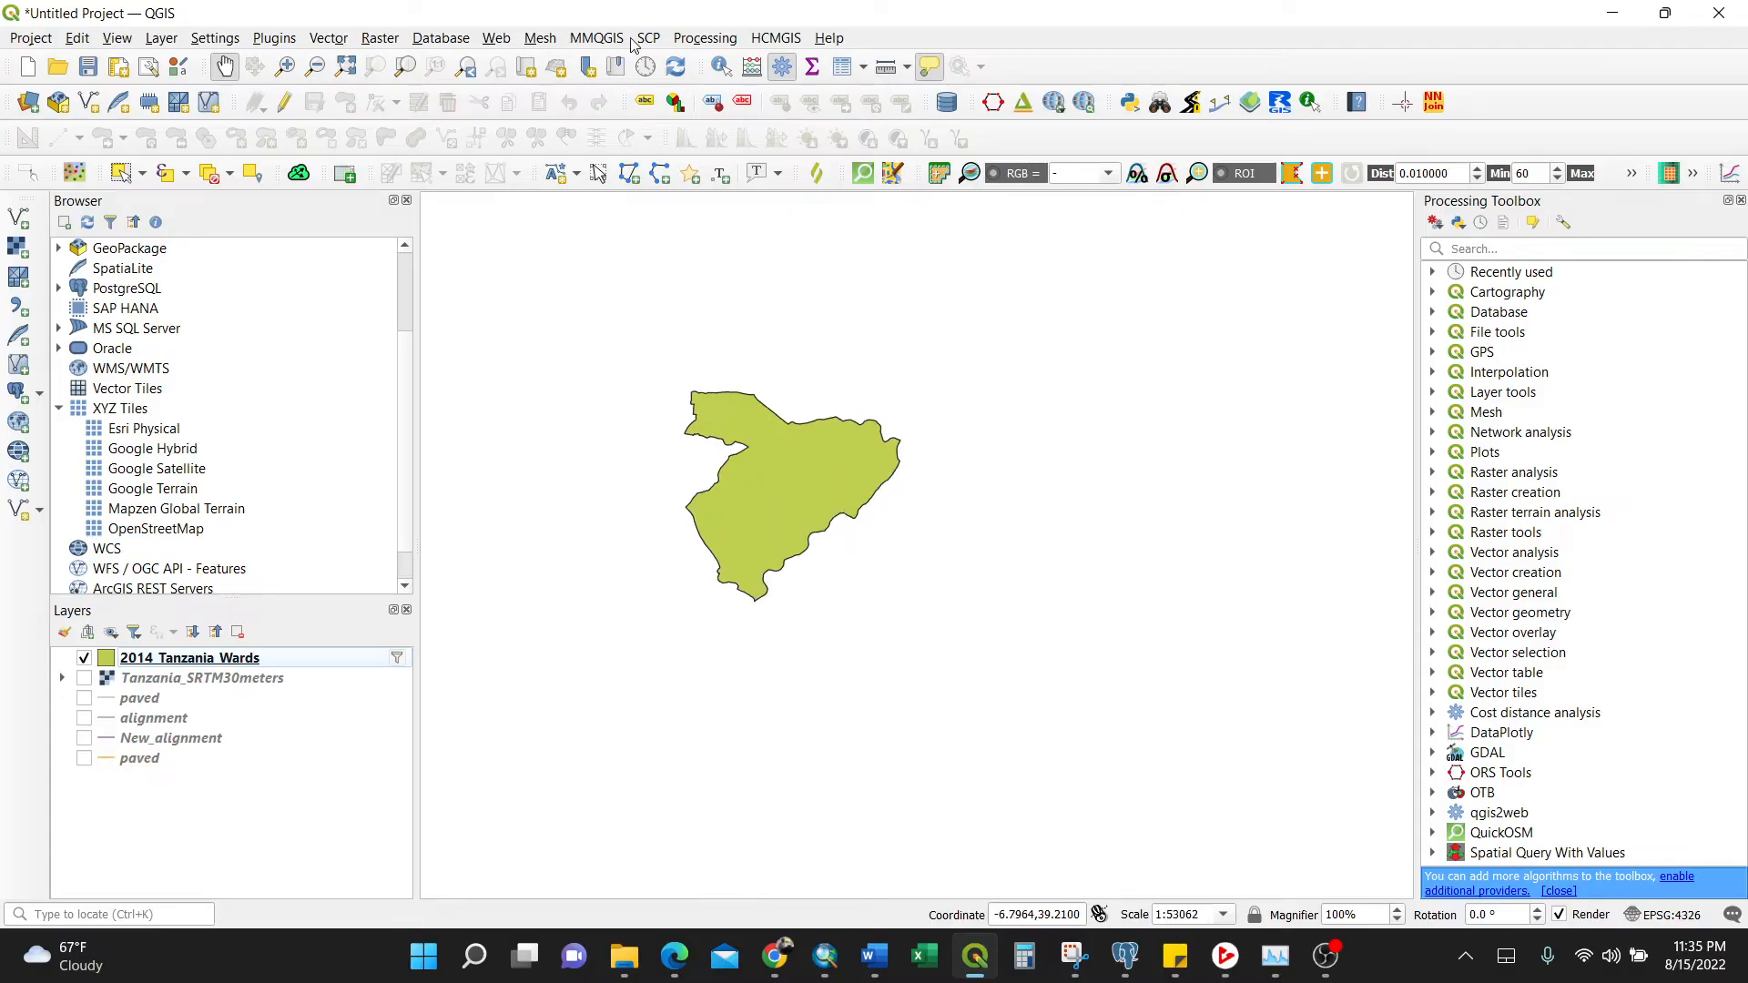
click(774, 37)
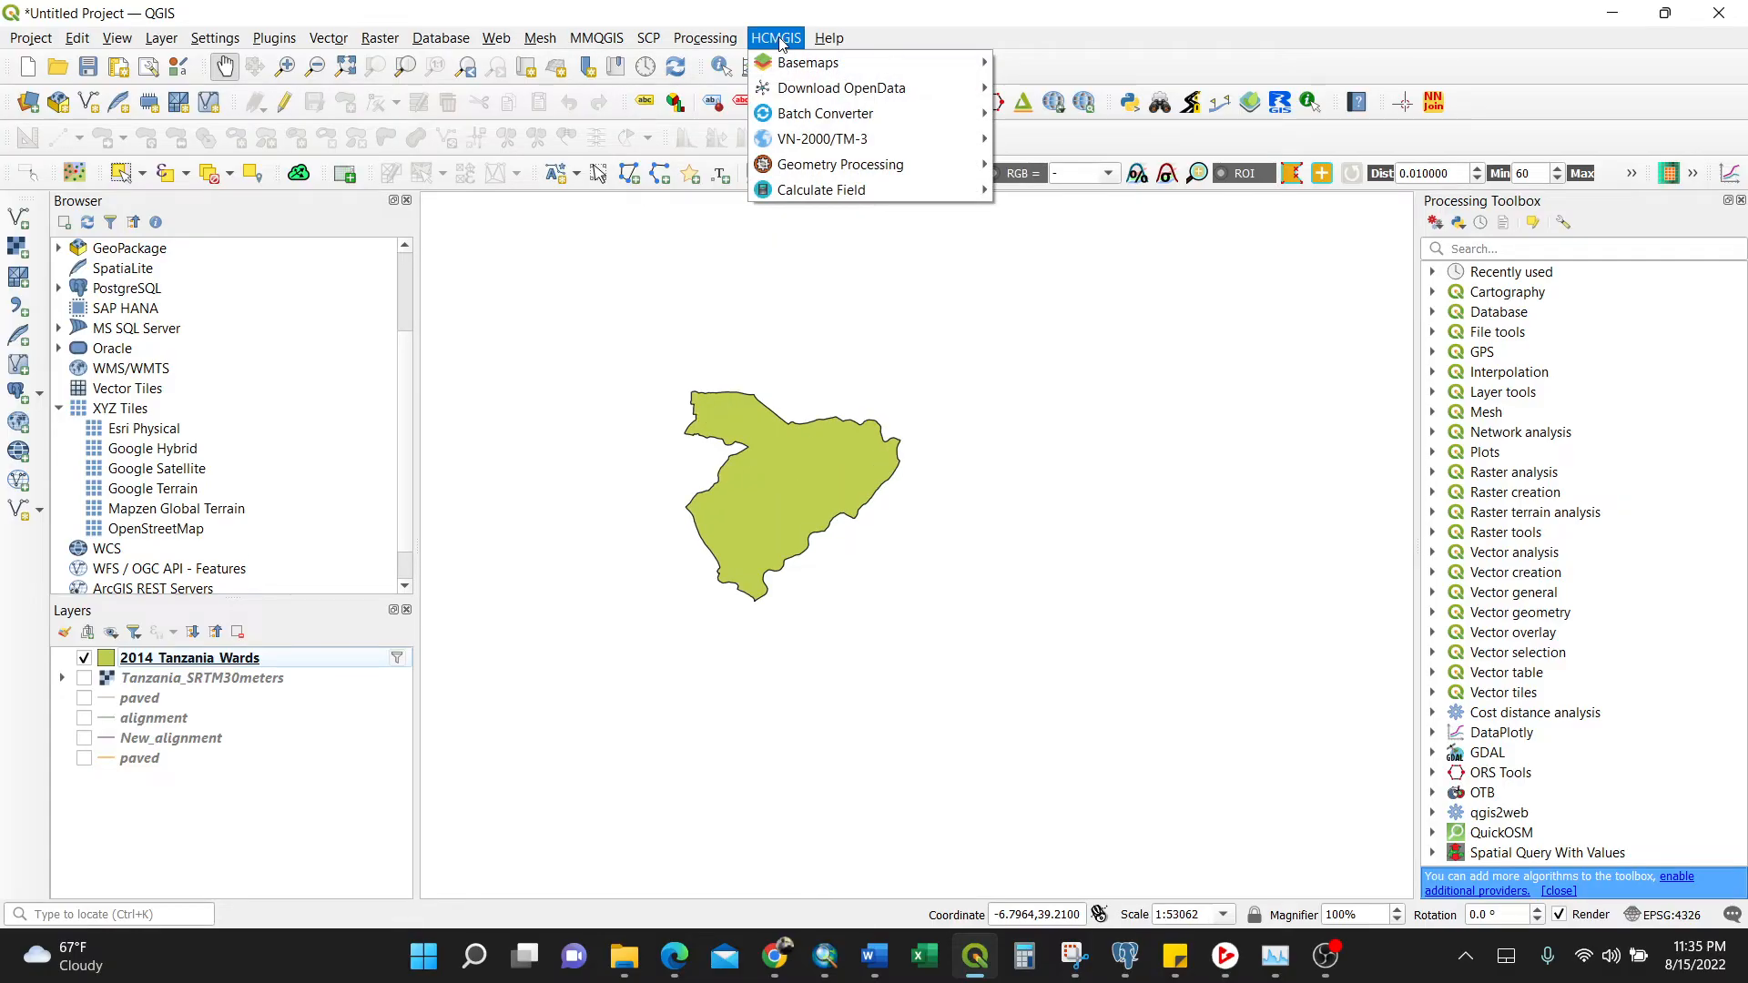
click(808, 61)
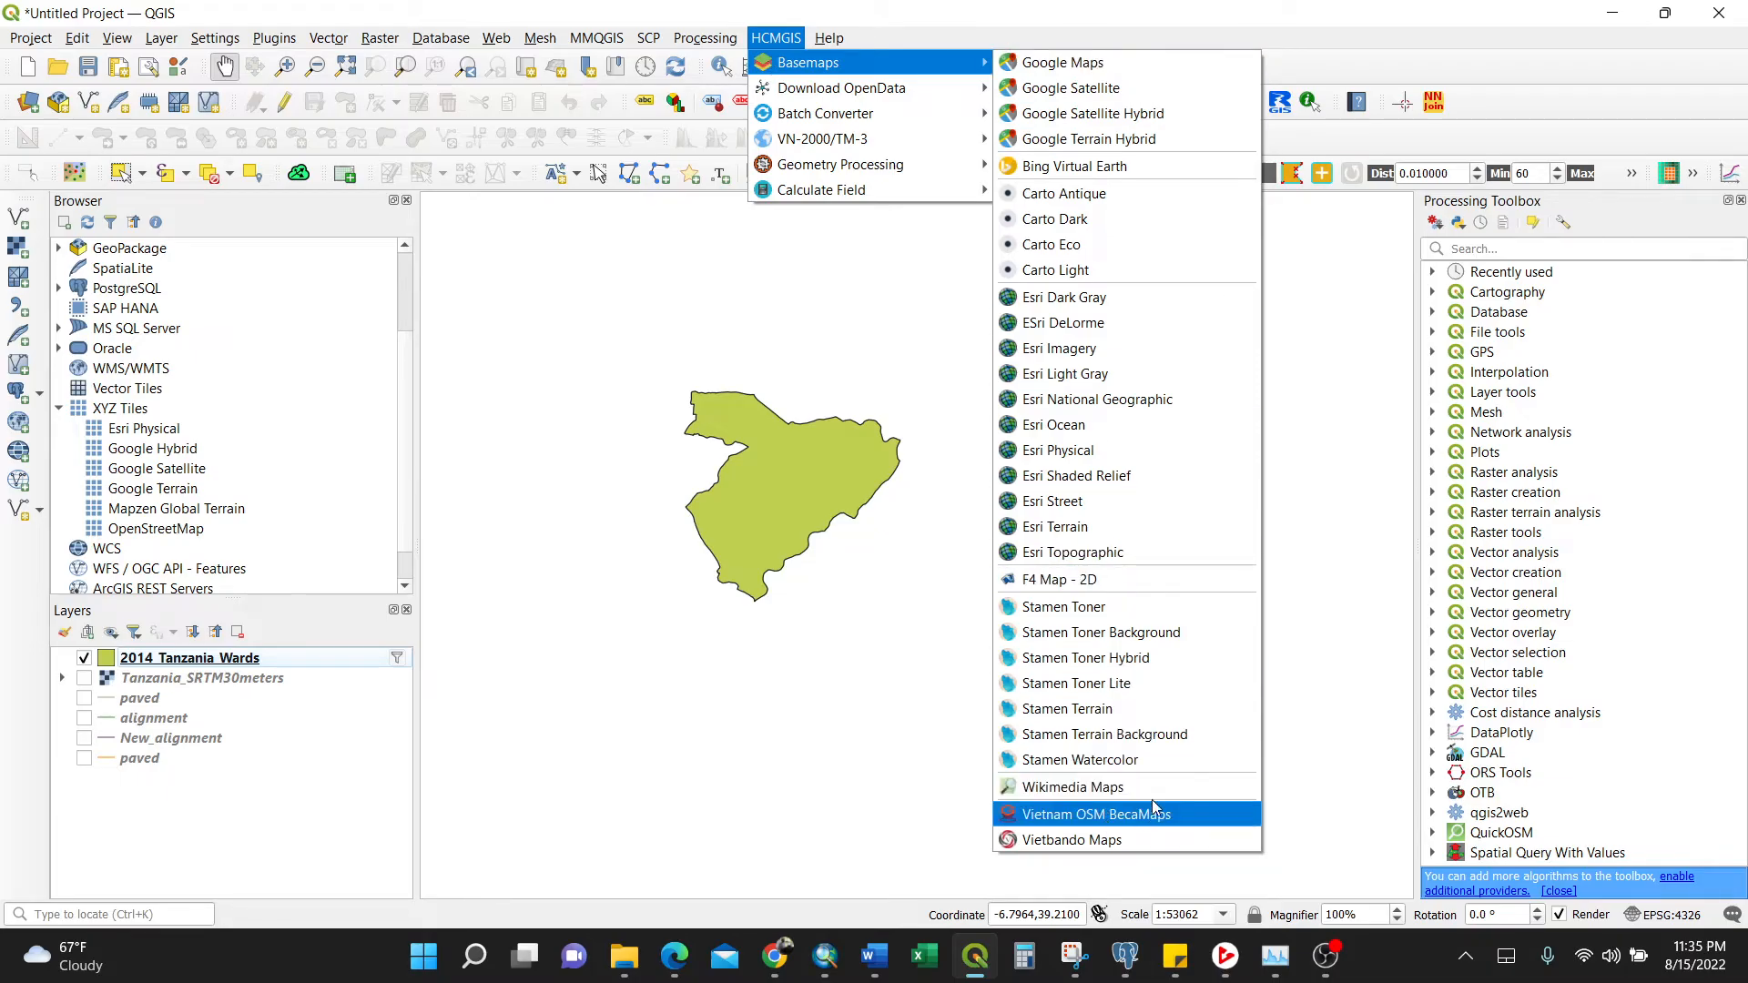
mouse_move(1141, 113)
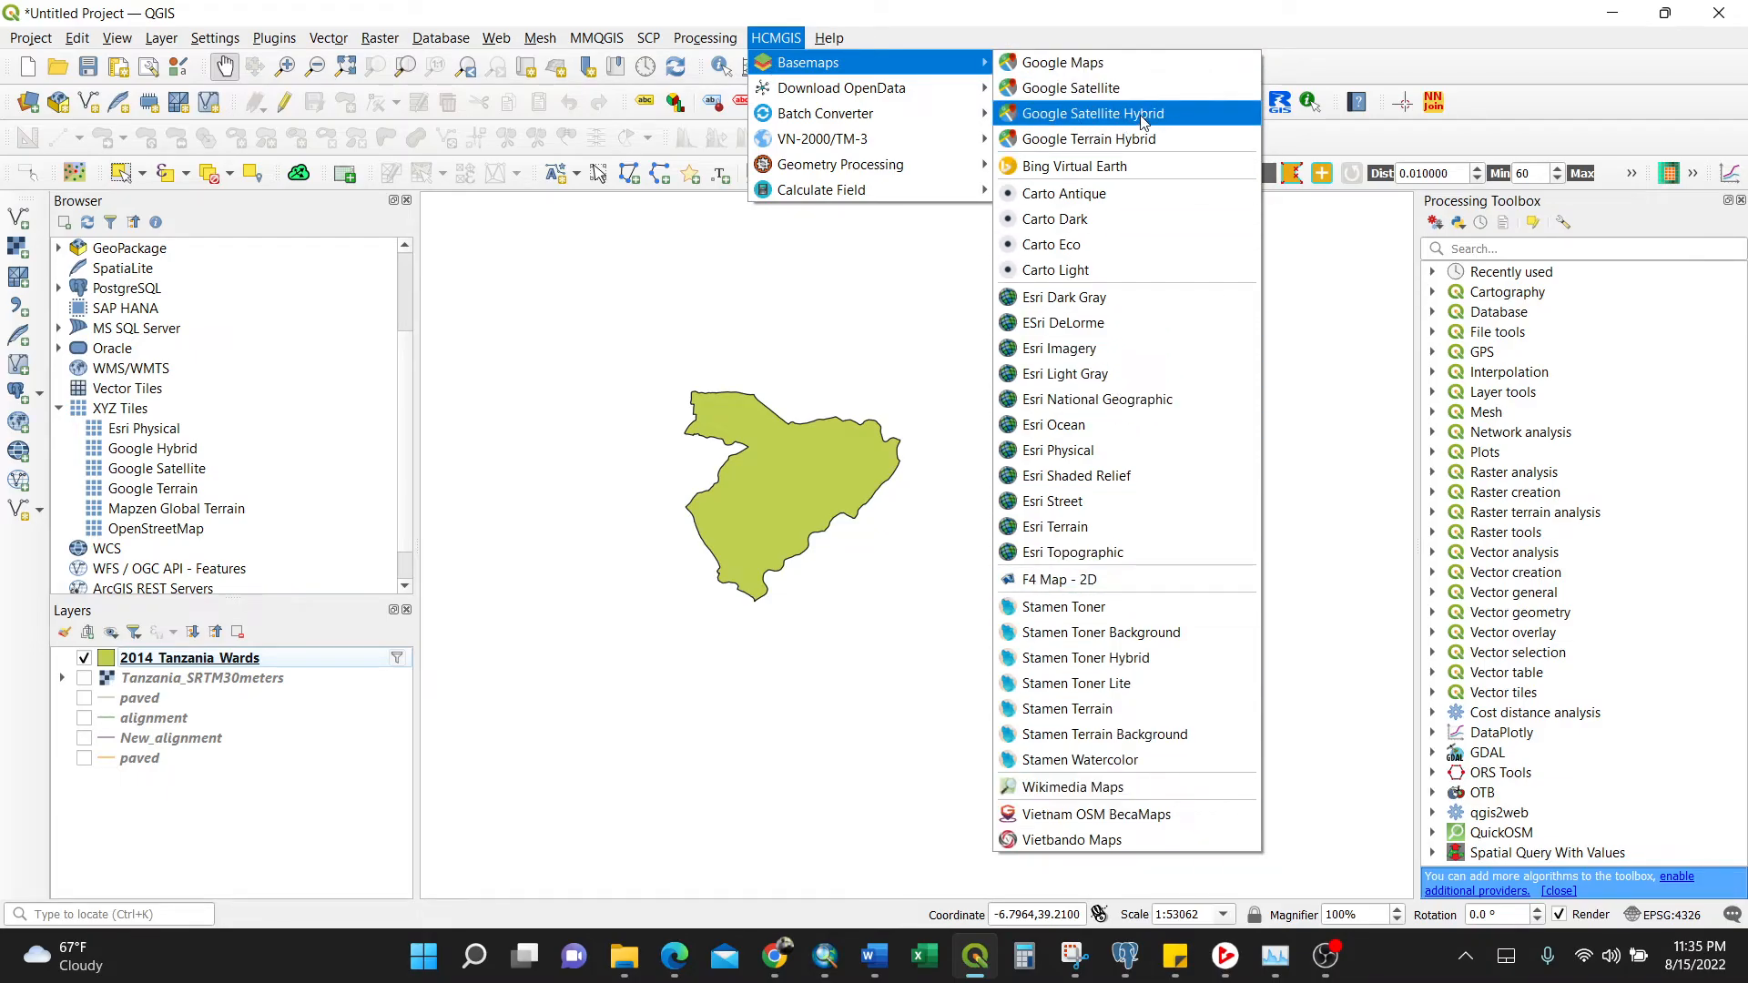
click(1071, 88)
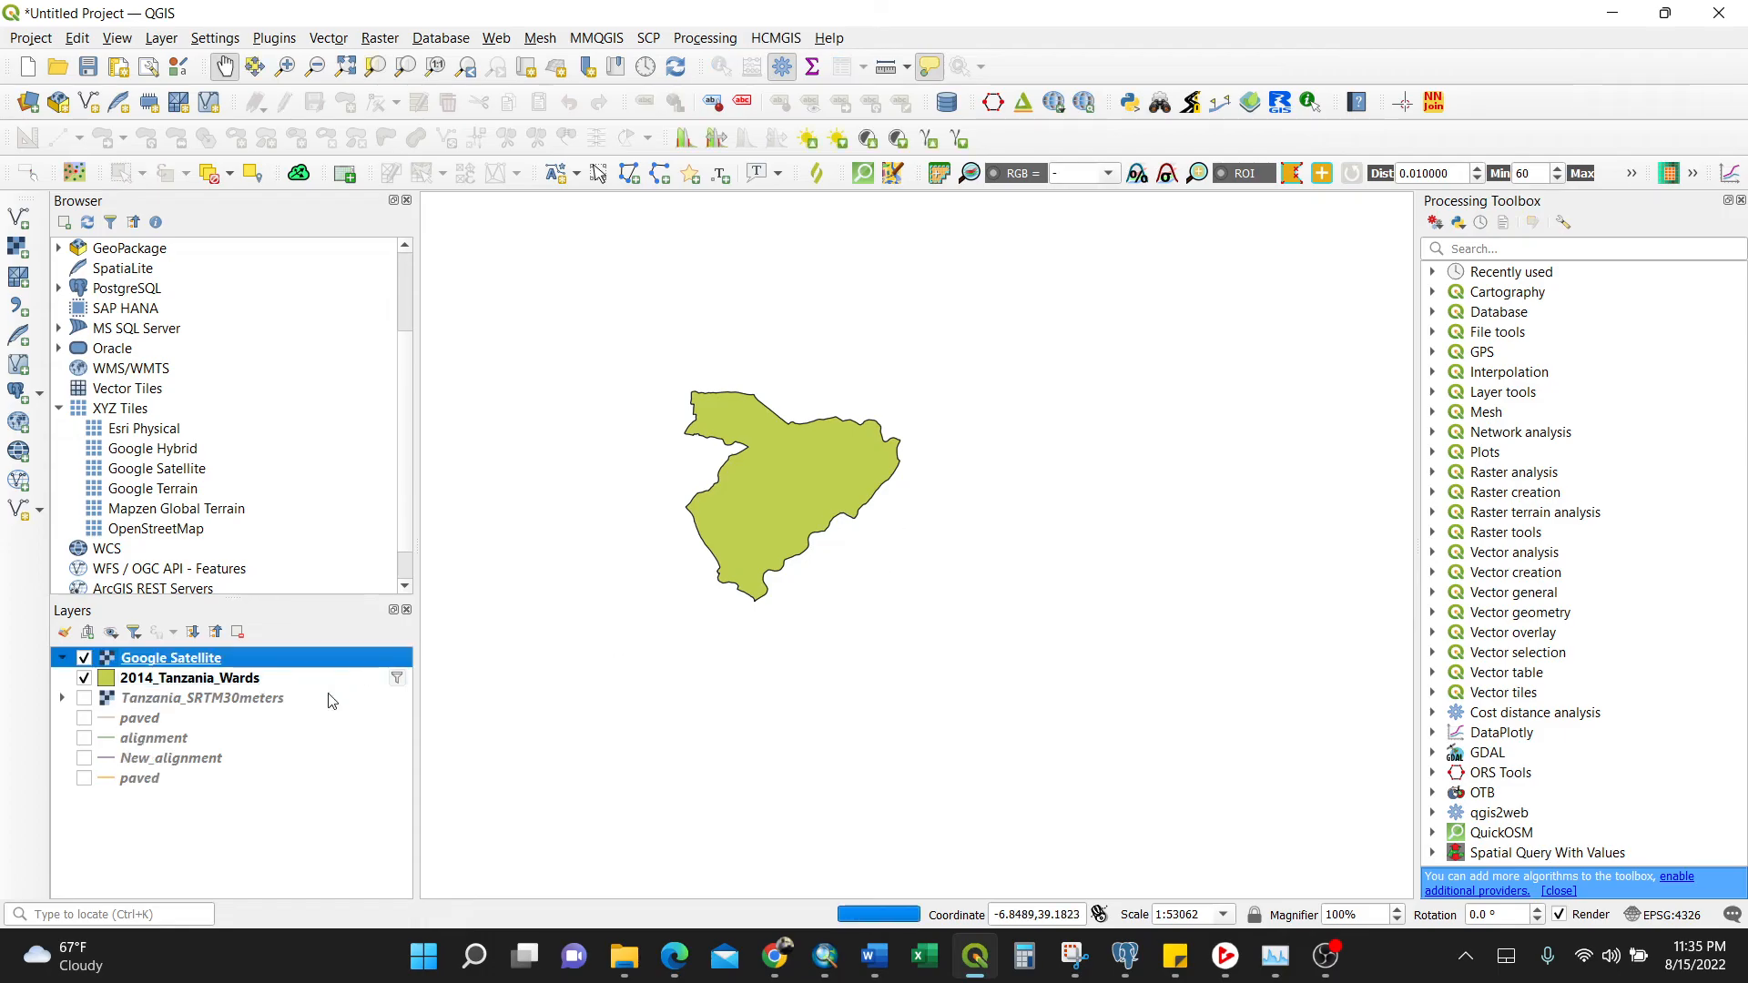